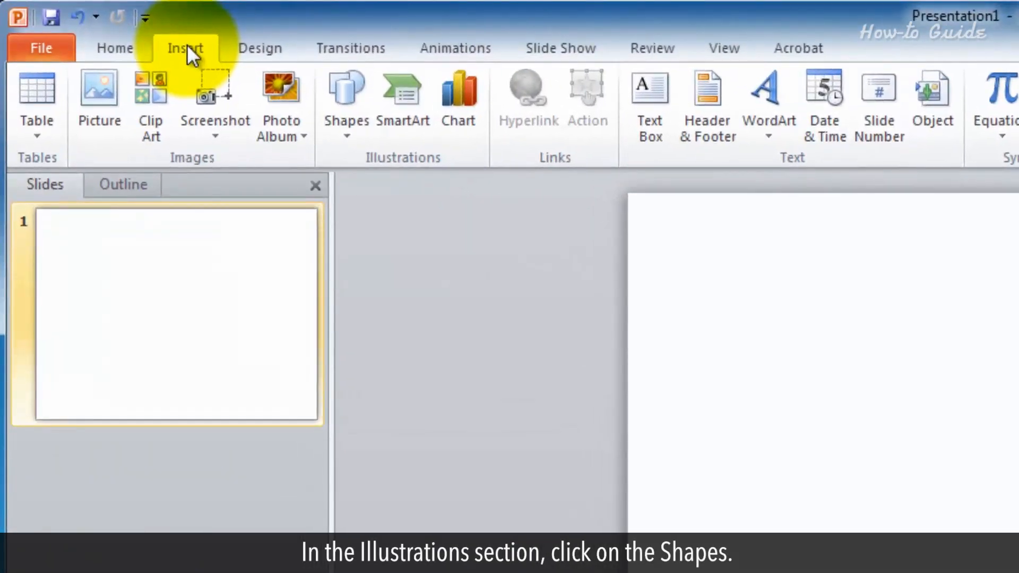
# Step: Draw a rectangle on the blank first slide using Shapes
pyautogui.click(346, 104)
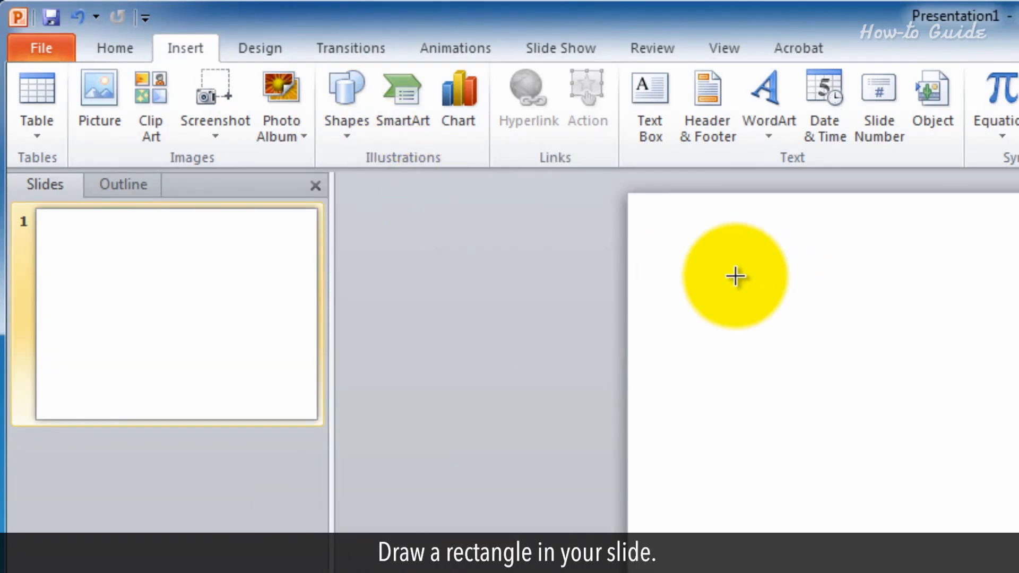
pyautogui.moveTo(735, 276); pyautogui.dragTo(902, 515)
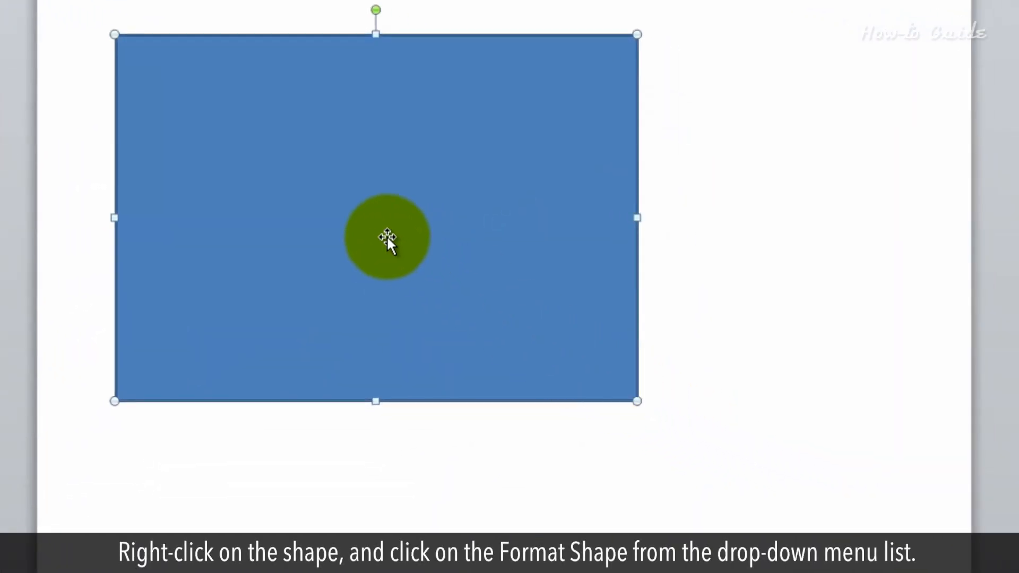
# Step: Switch the rectangle's fill to picture or texture fill via Format Shape
pyautogui.rightClick(387, 237)
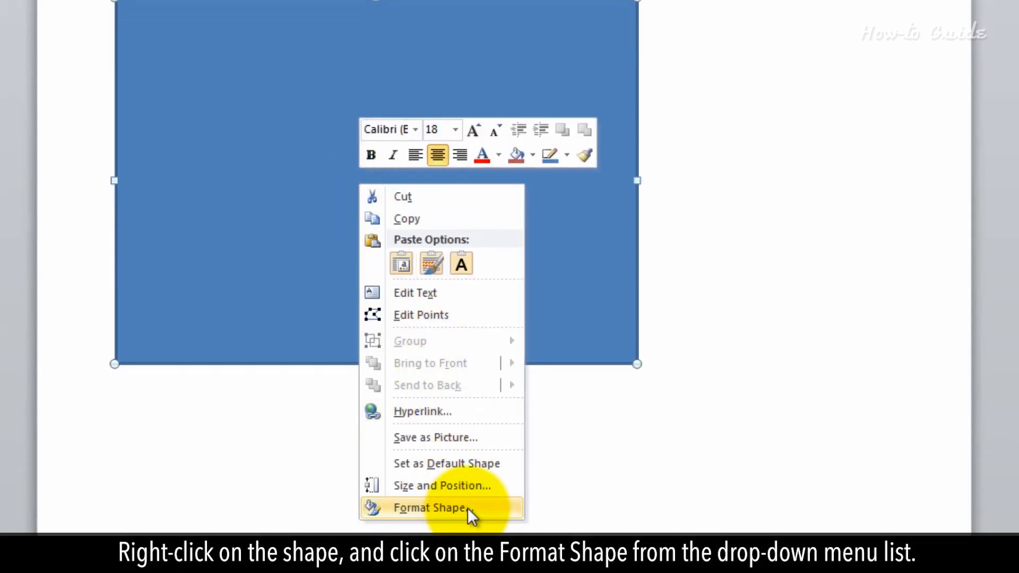
pyautogui.click(429, 507)
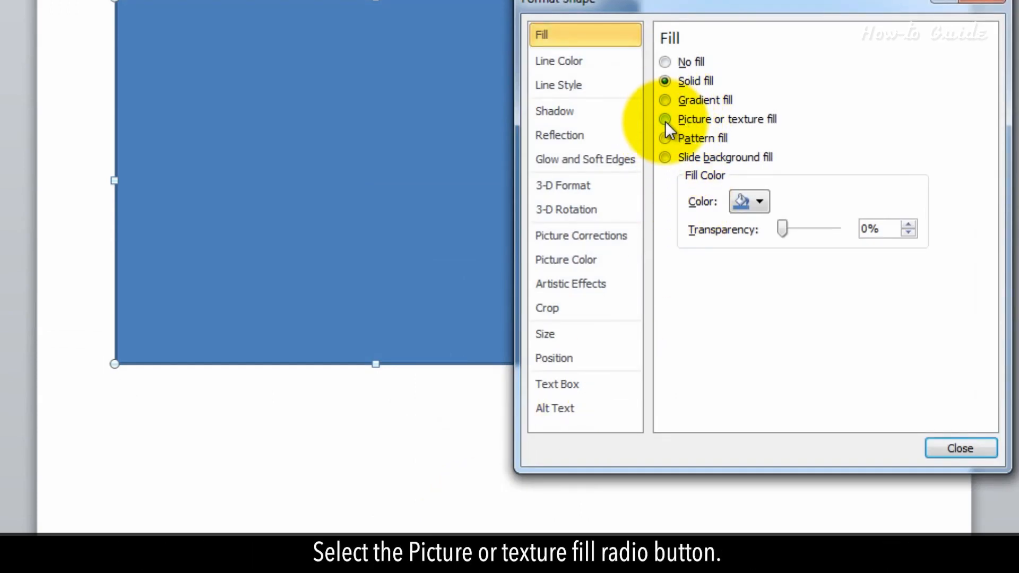
pyautogui.click(665, 119)
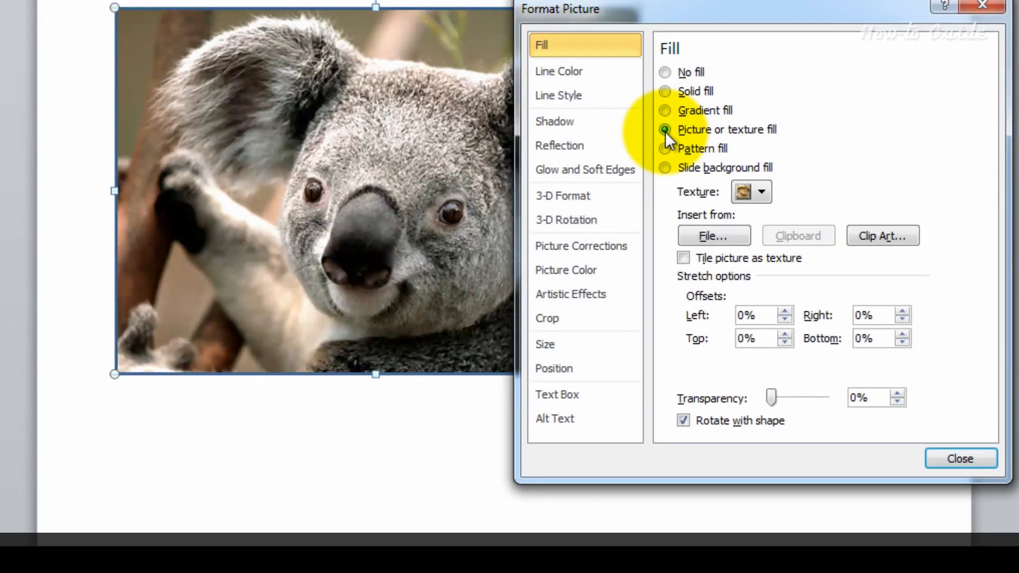
# Step: Use Penguins.jpg as the rectangle's picture fill
pyautogui.click(713, 235)
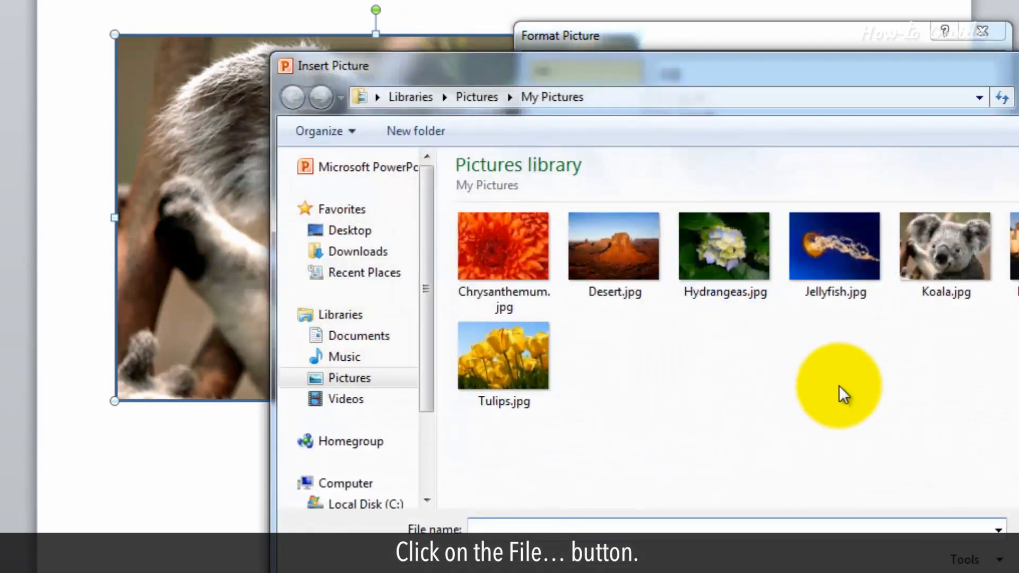
pyautogui.click(965, 208)
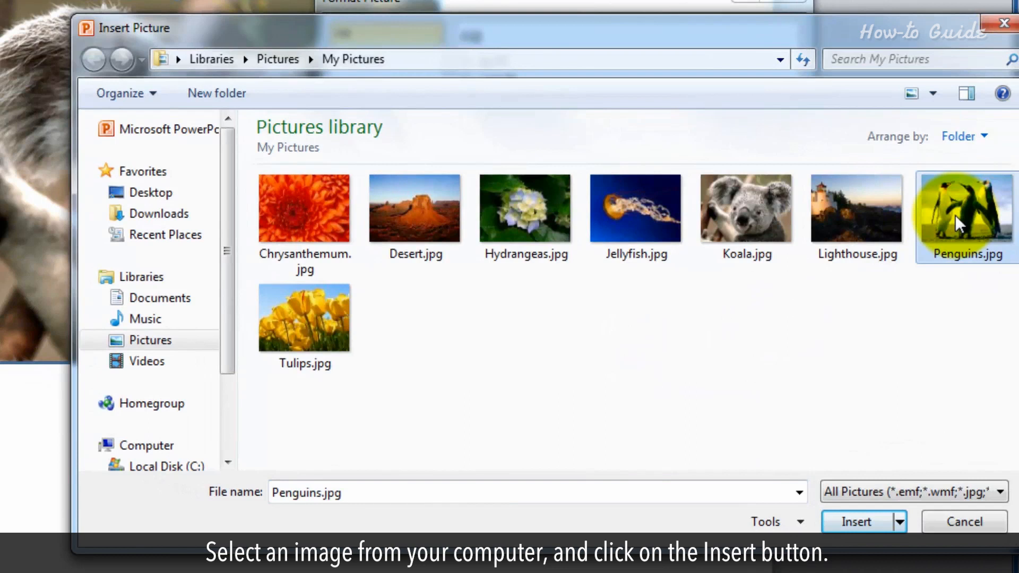
pyautogui.click(857, 522)
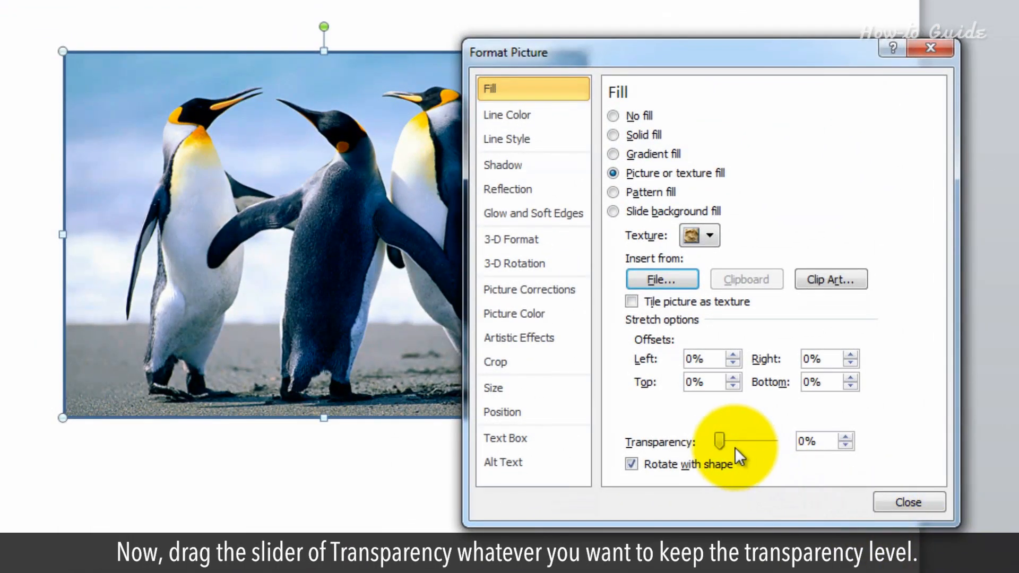
# Step: Set the picture fill transparency to about 71%
pyautogui.moveTo(720, 442); pyautogui.dragTo(747, 441)
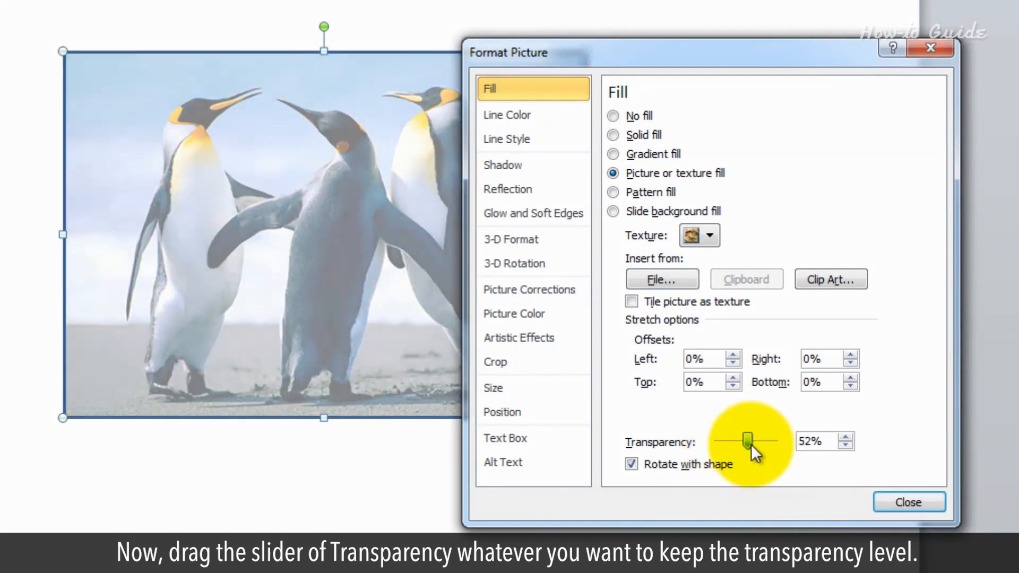
pyautogui.moveTo(747, 441); pyautogui.dragTo(758, 441)
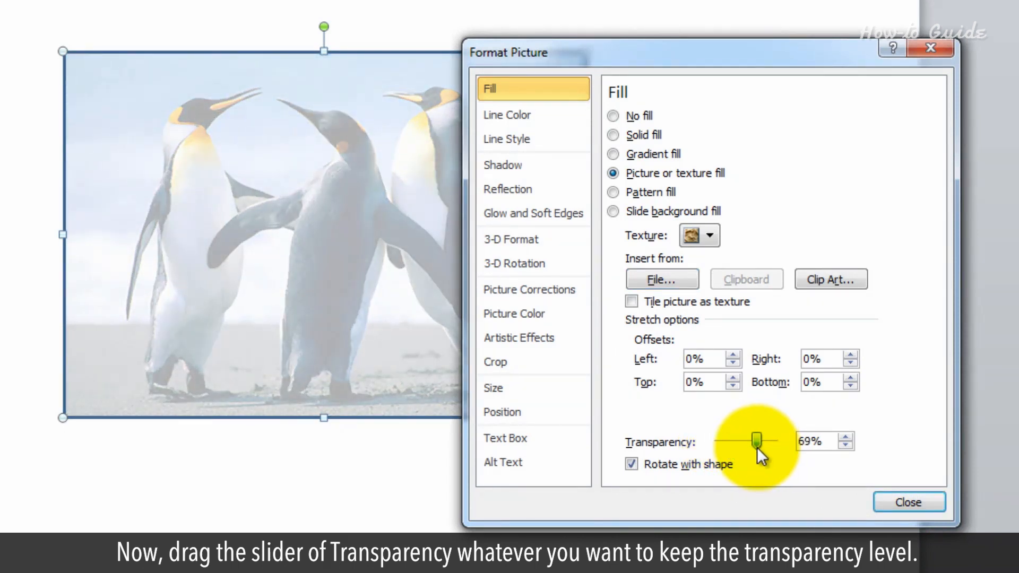
pyautogui.moveTo(756, 442); pyautogui.dragTo(754, 442)
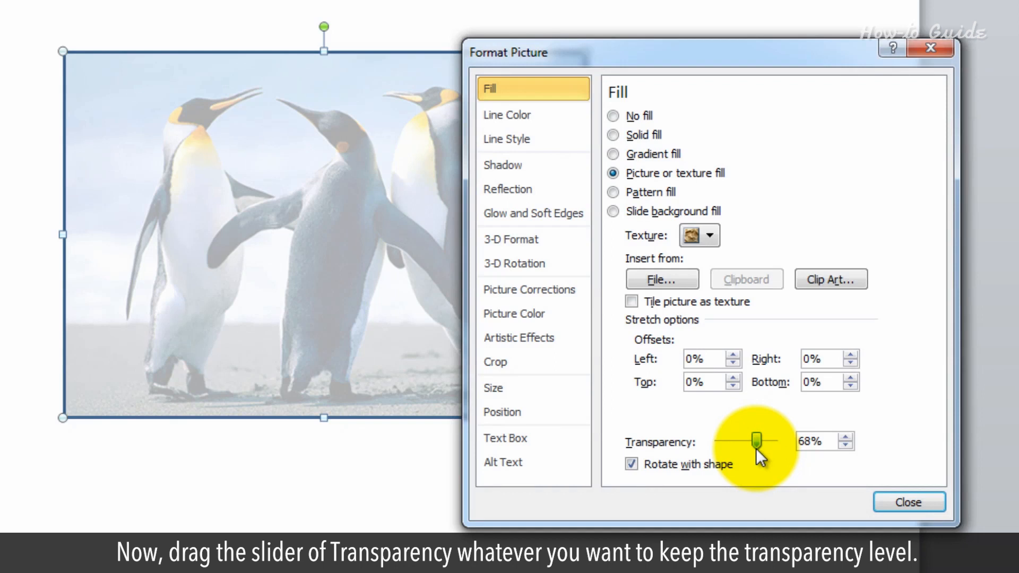
pyautogui.moveTo(758, 442); pyautogui.dragTo(766, 443)
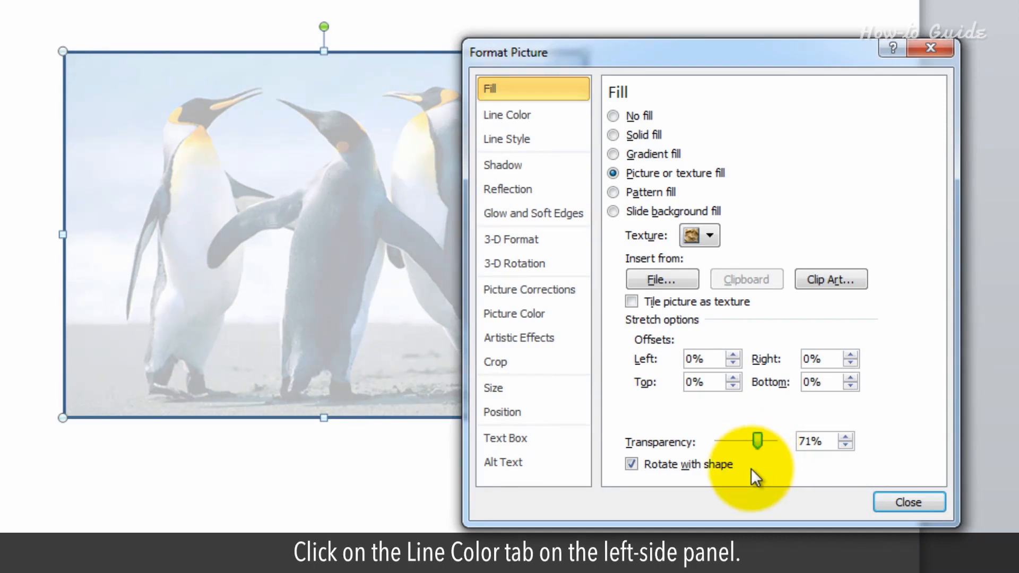
# Step: Set the rectangle's line color to No line and close Format Shape
pyautogui.click(507, 115)
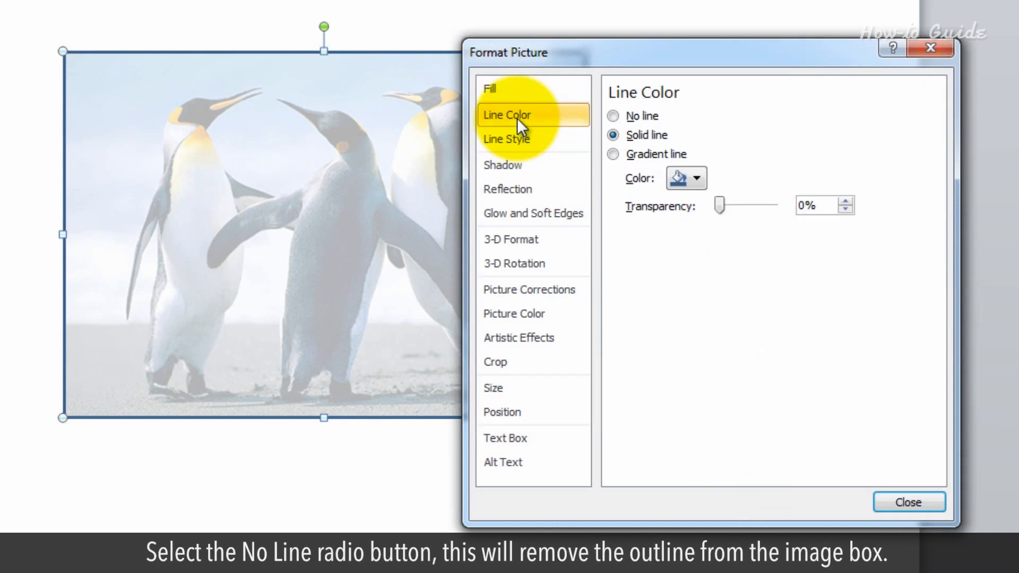
pyautogui.click(612, 116)
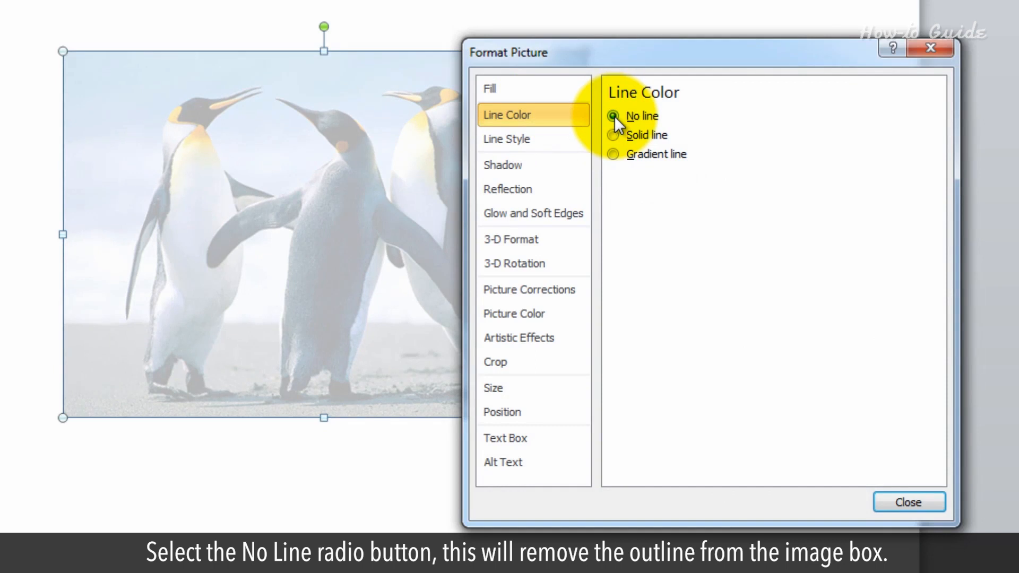
pyautogui.click(908, 502)
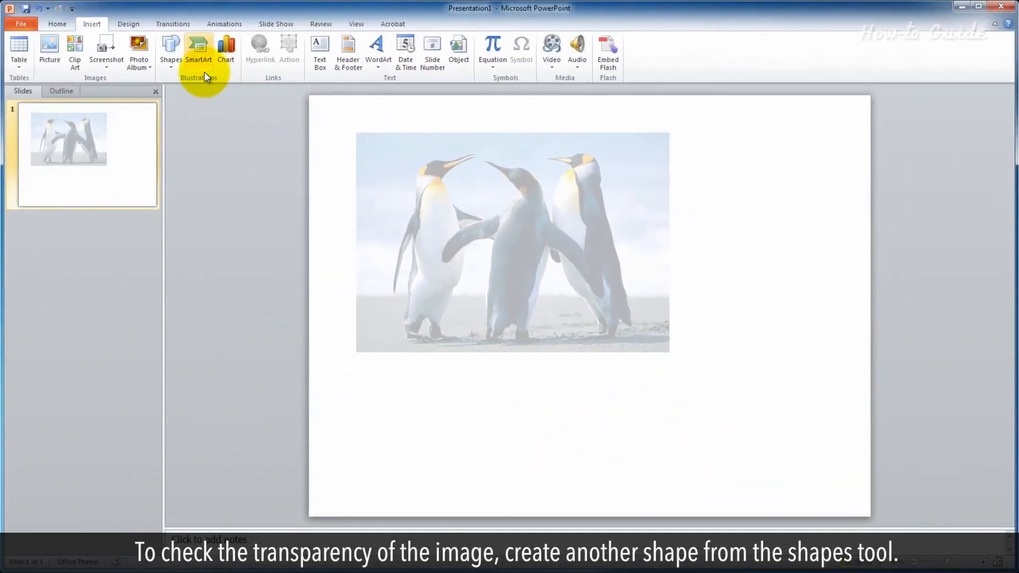
# Step: Add a rounded rectangle over the penguins picture's corner and style it red
pyautogui.click(170, 52)
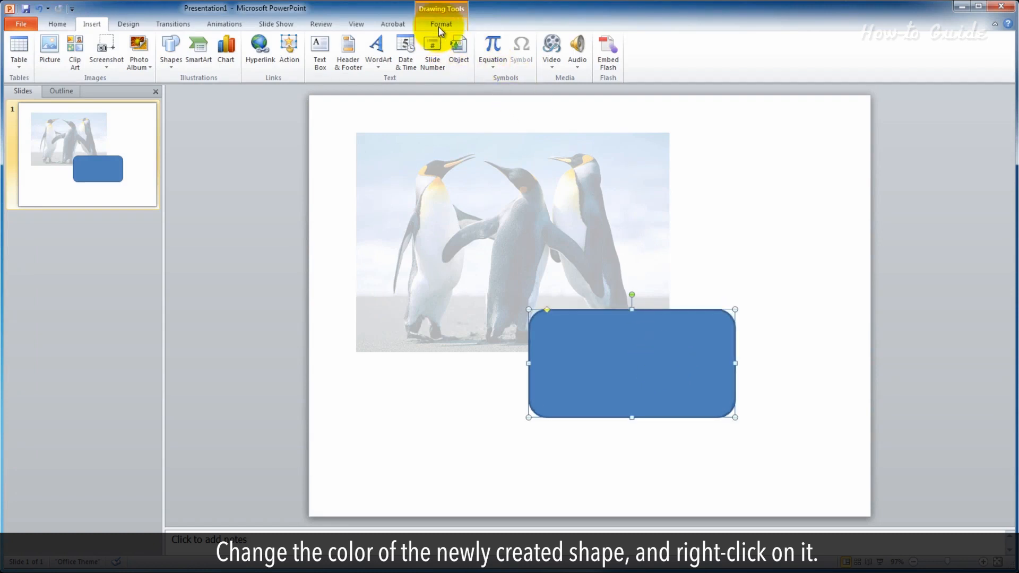
pyautogui.click(441, 24)
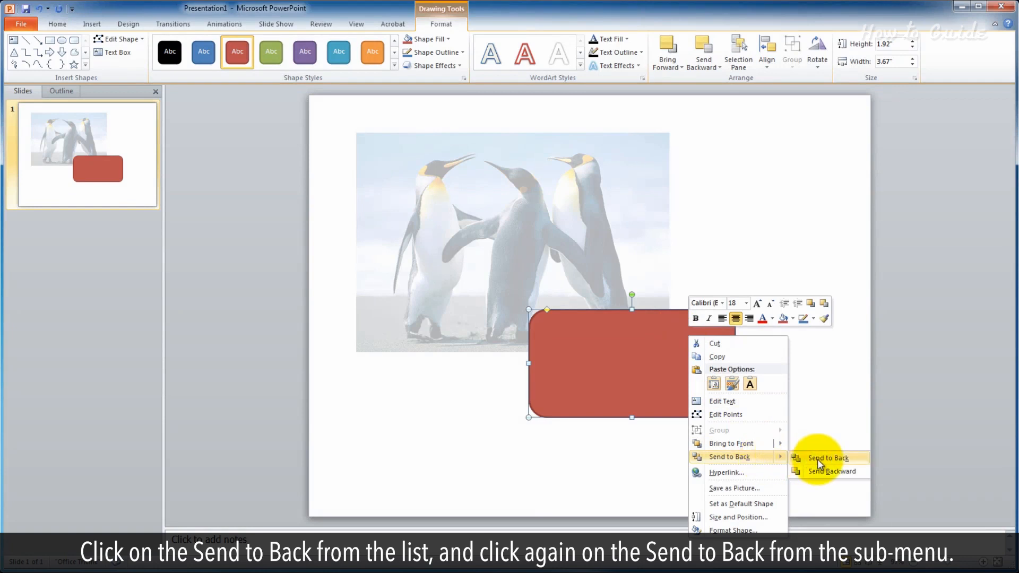
# Step: Send the red shape to back and move the penguins picture over it
pyautogui.click(828, 458)
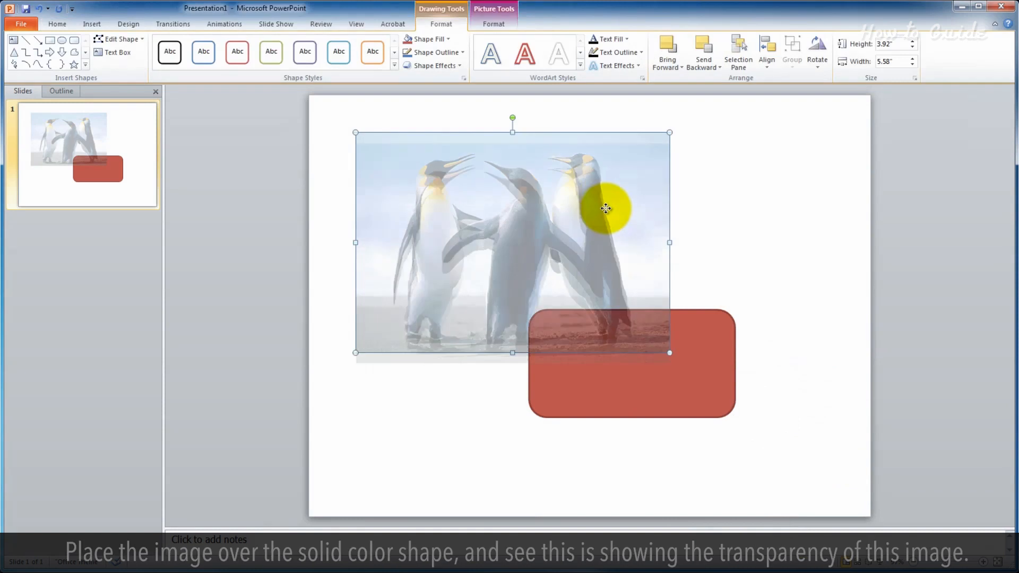
pyautogui.moveTo(604, 209); pyautogui.dragTo(640, 358)
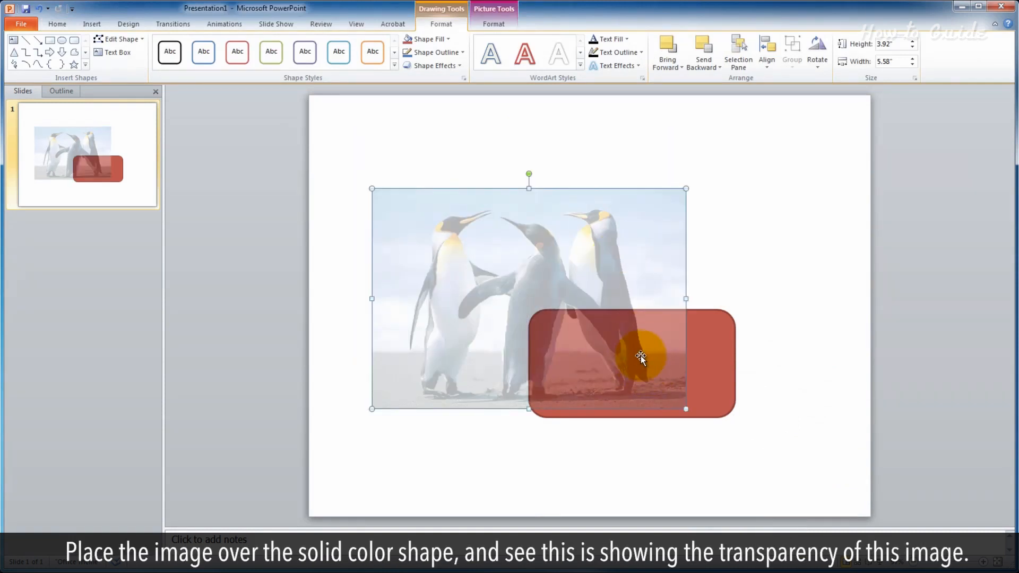
pyautogui.moveTo(641, 357); pyautogui.dragTo(715, 341)
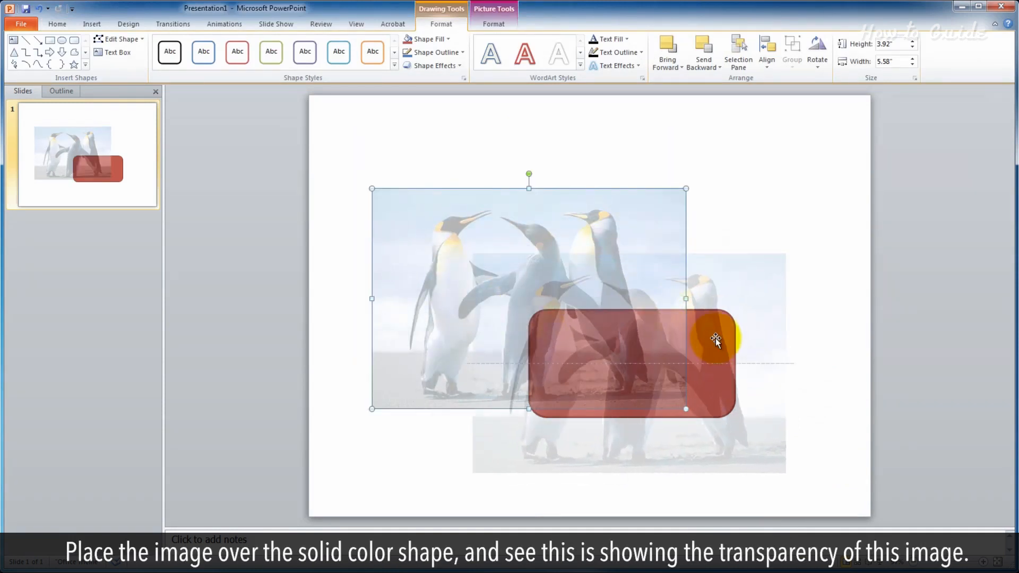